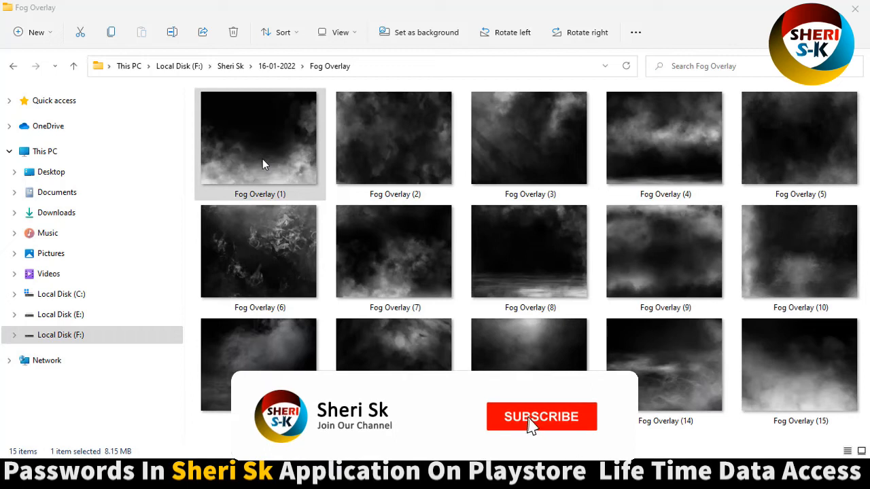
# Select the Fog Overlay (1) and Fog Overlay (2) images.
pyautogui.click(541, 417)
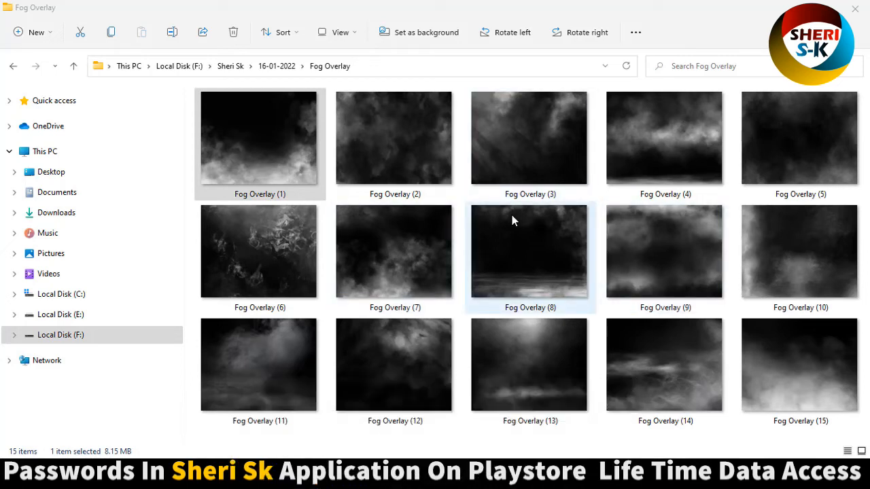
pyautogui.click(395, 252)
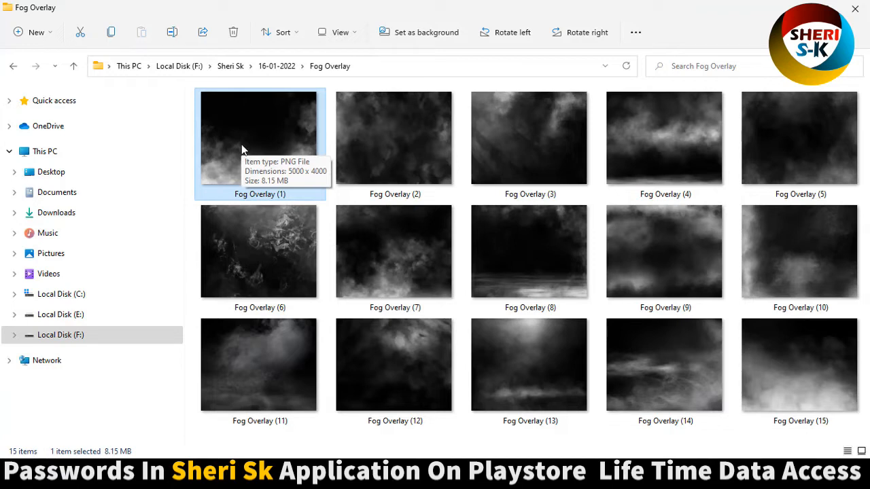
pyautogui.click(394, 138)
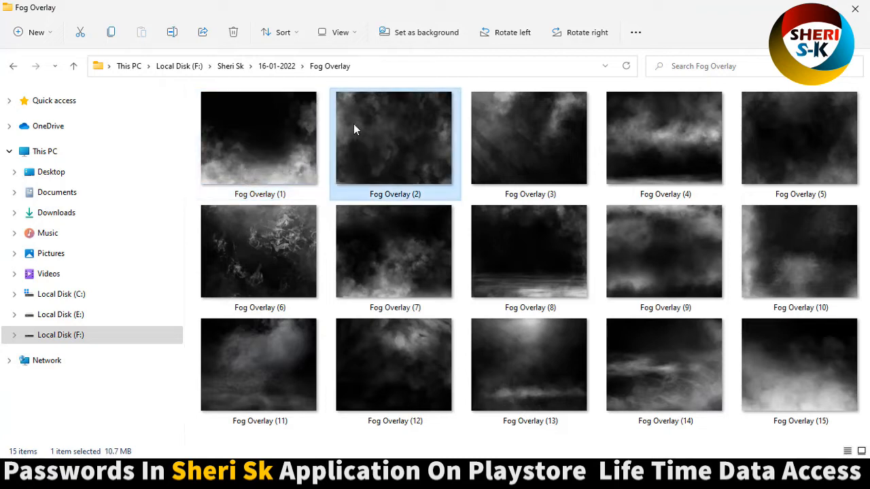
pyautogui.click(800, 365)
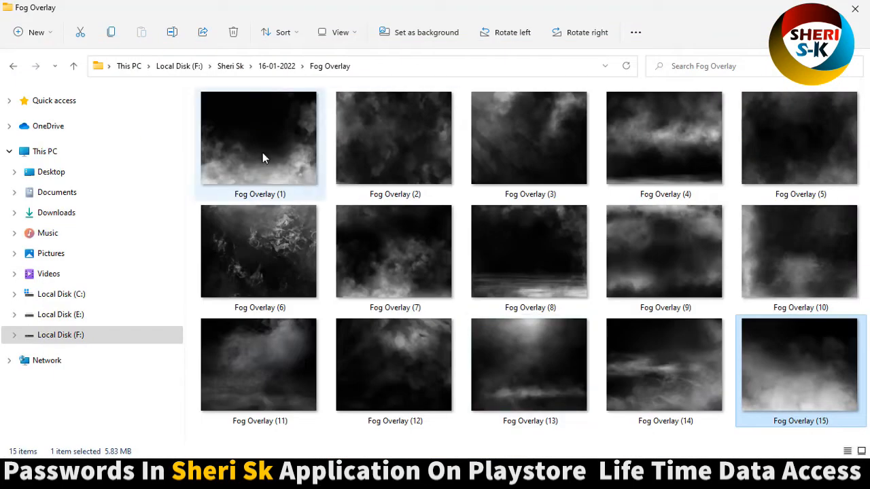
# Select Fog Overlay (1), then open dark portrait photo 3 from Dark Backgrounds.
pyautogui.click(259, 138)
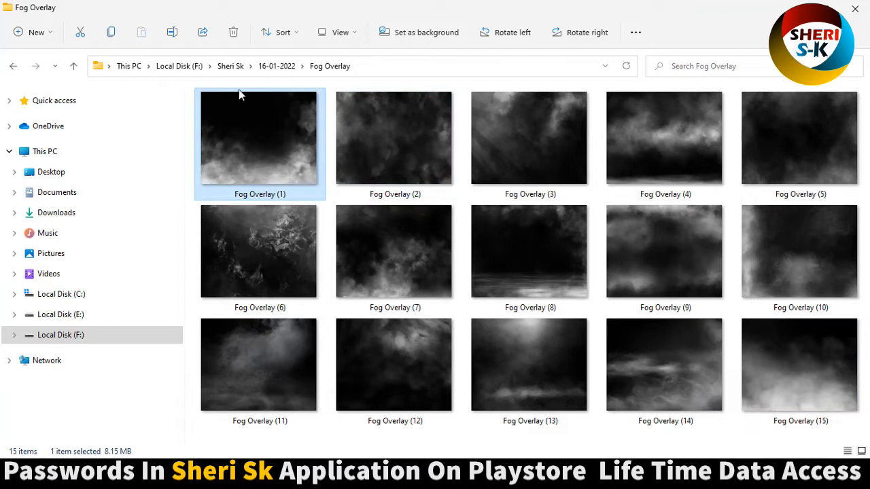
pyautogui.moveTo(272, 135)
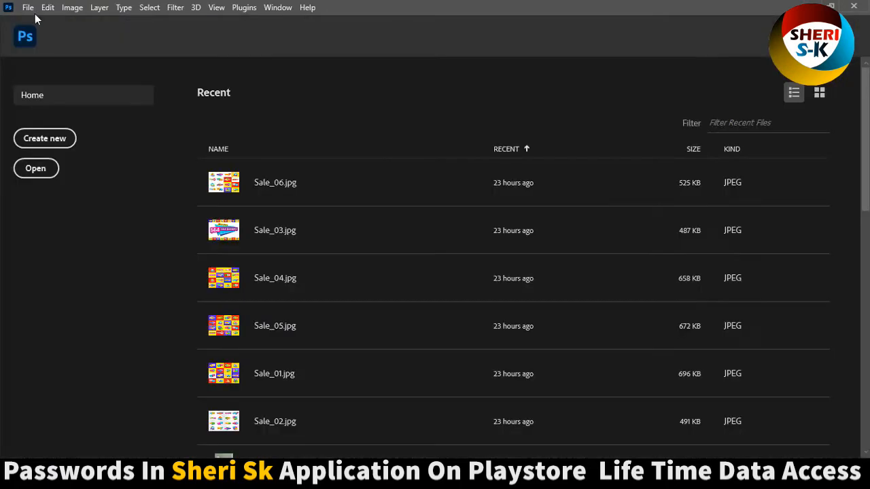
pyautogui.click(35, 168)
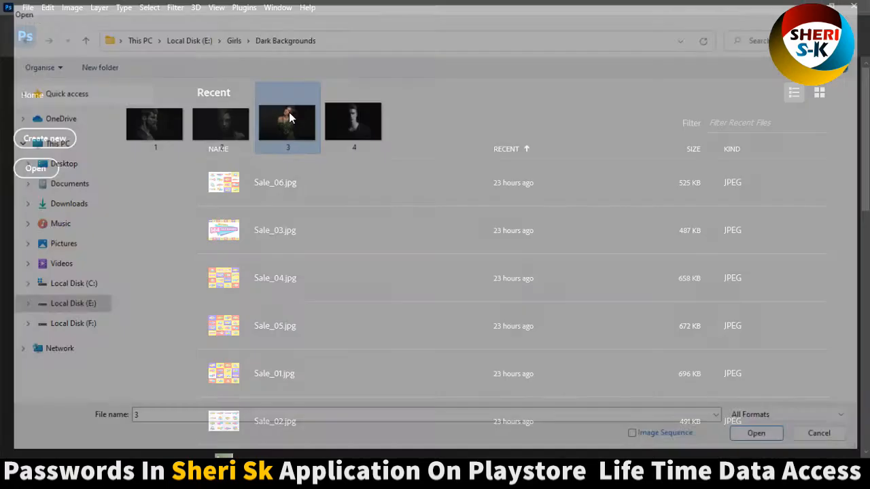
pyautogui.click(756, 433)
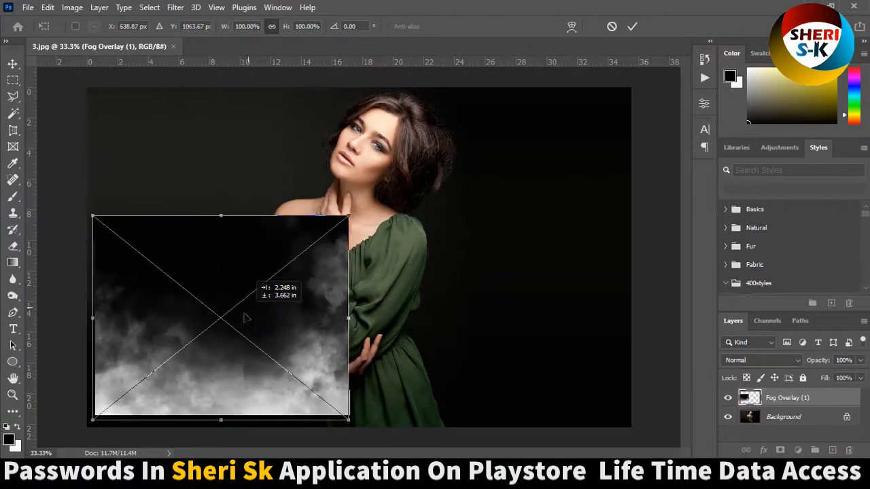
# Enlarge Fog Overlay (1) to cover the portrait and set its blend mode to Screen.
pyautogui.moveTo(349, 420); pyautogui.dragTo(402, 428)
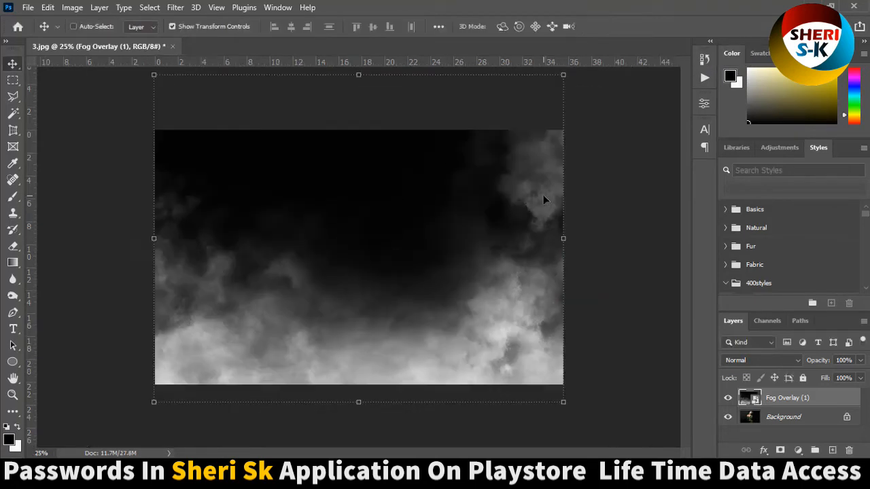
pyautogui.click(760, 361)
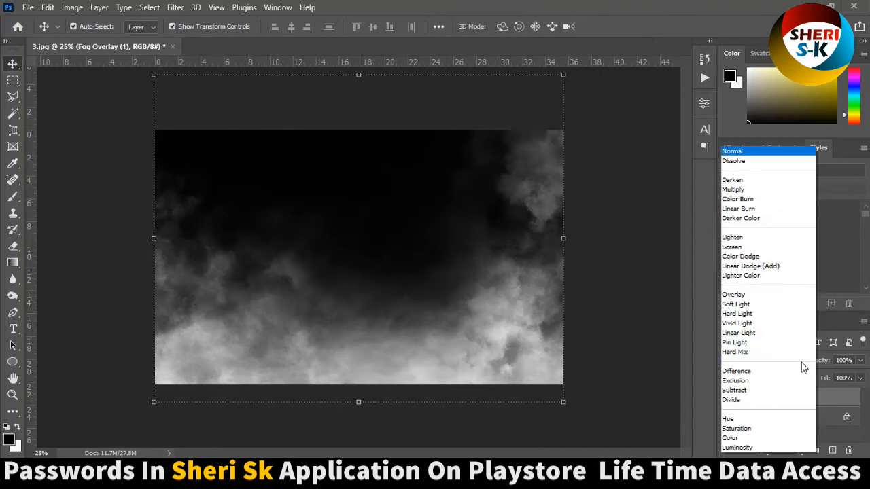
pyautogui.click(732, 247)
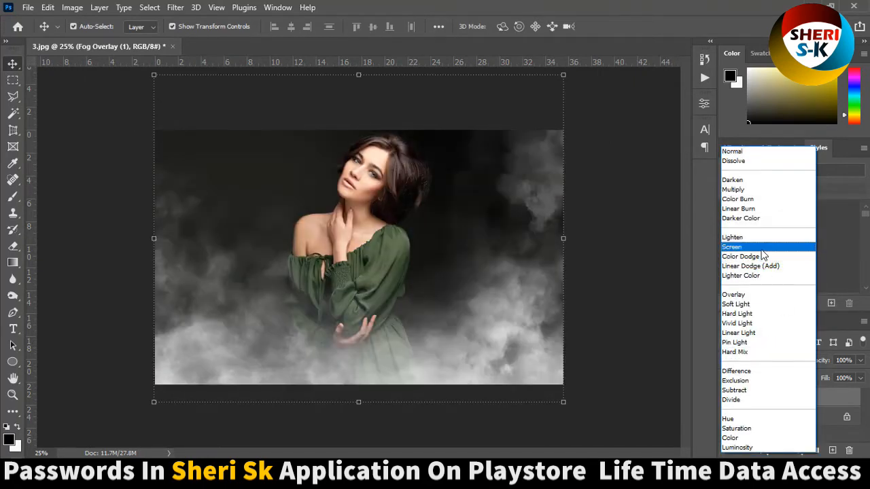
pyautogui.click(732, 247)
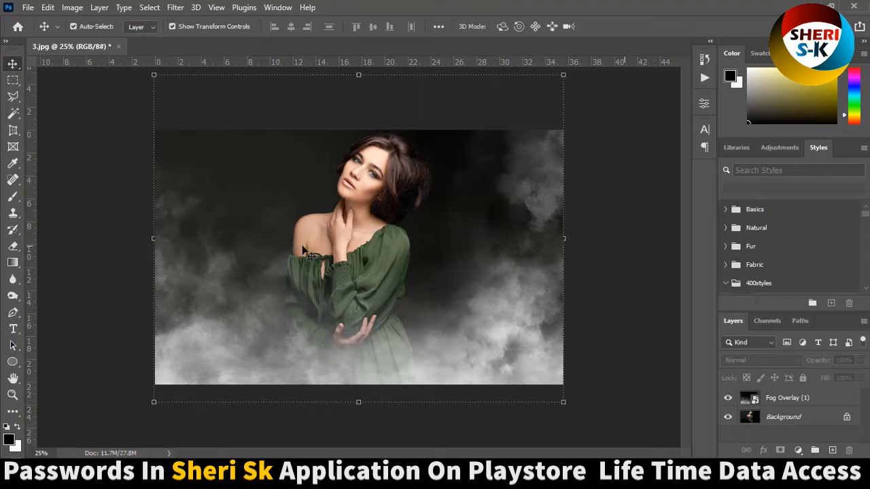
pyautogui.moveTo(225, 224)
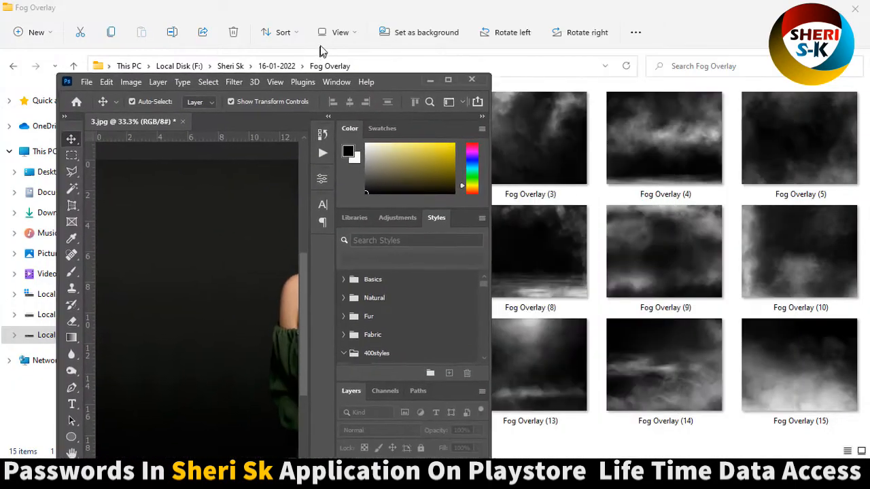
# Drop Fog Overlay (8) in, align it top-left, stretch it edge to edge, and change its blending.
pyautogui.moveTo(272, 82); pyautogui.dragTo(277, 77)
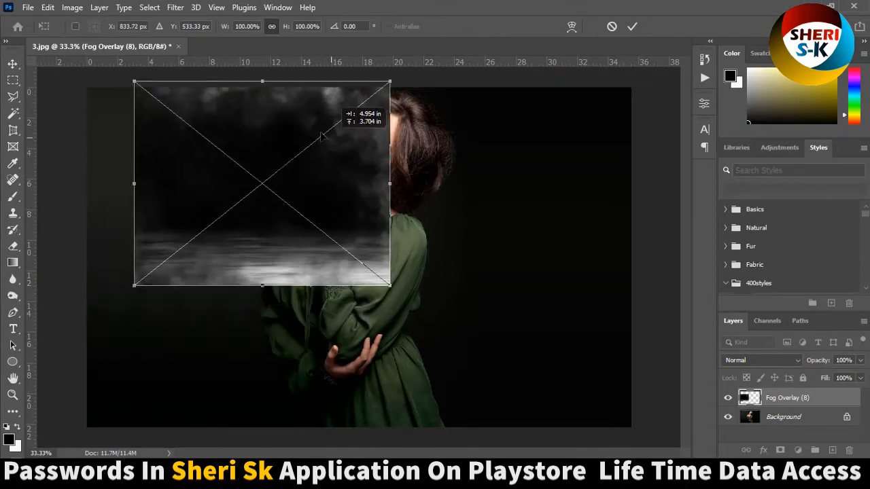
pyautogui.moveTo(262, 184); pyautogui.dragTo(221, 195)
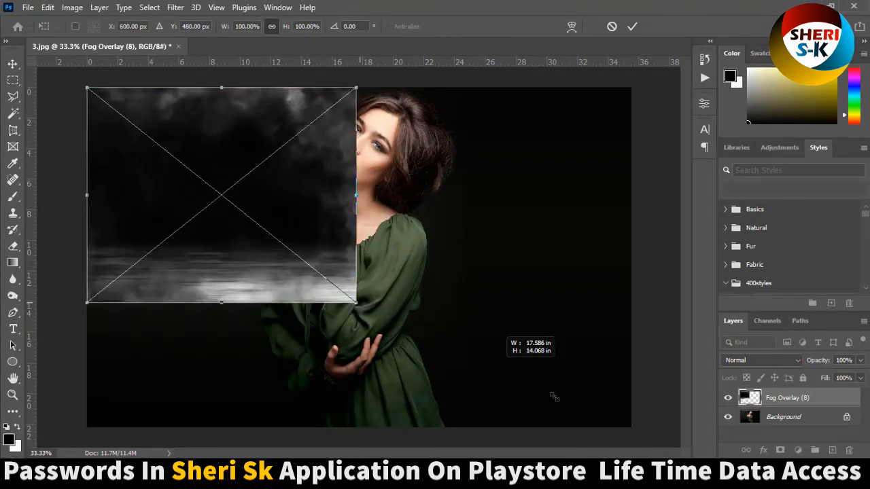
pyautogui.moveTo(357, 196); pyautogui.dragTo(631, 257)
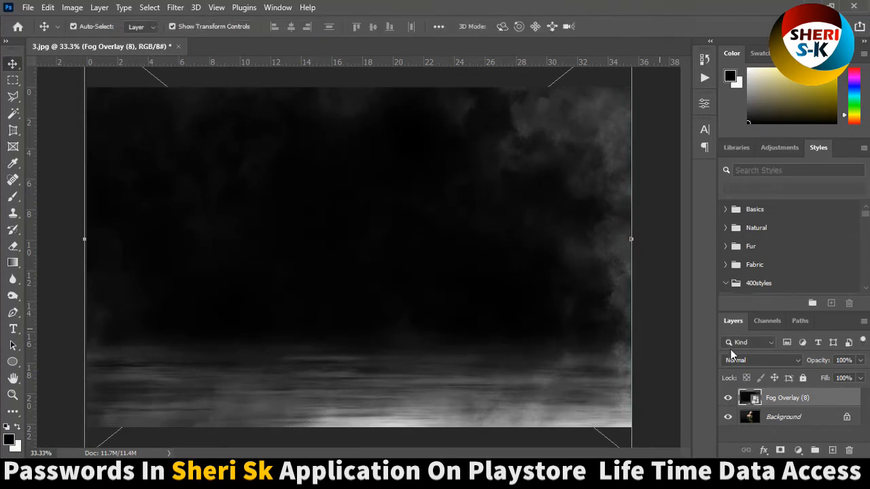
pyautogui.click(762, 360)
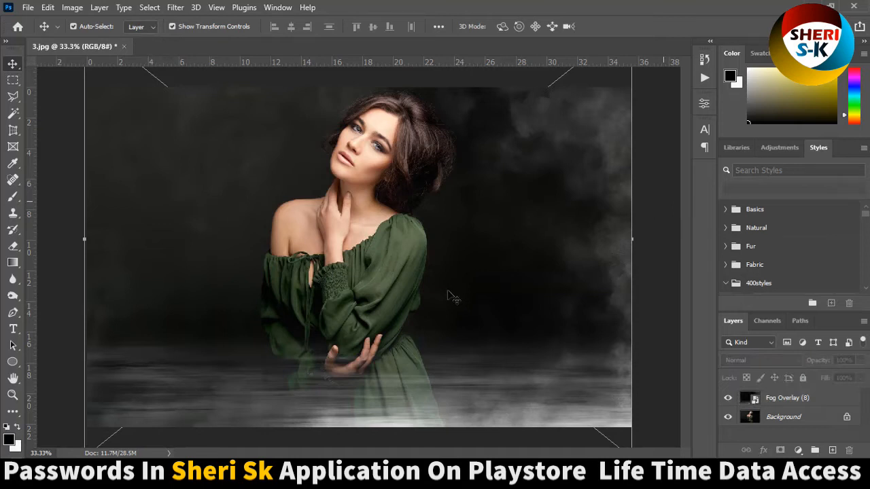
pyautogui.moveTo(474, 242)
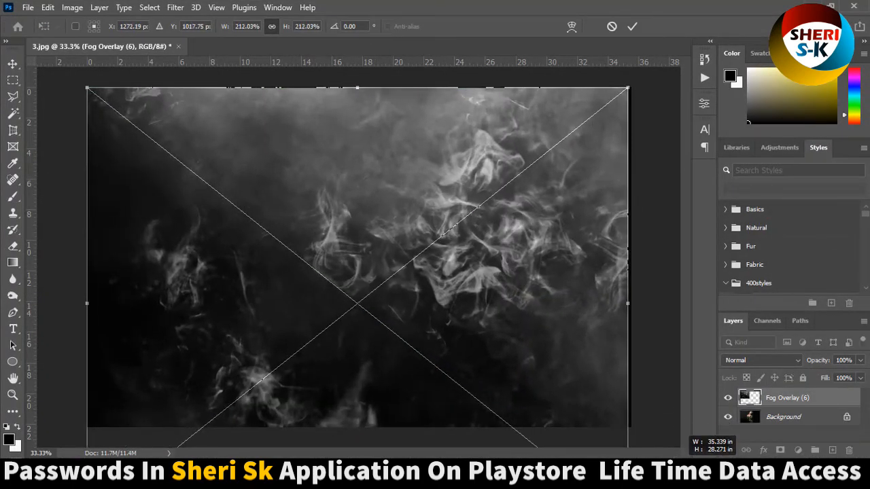
# Commit the enlarged Fog Overlay (6) and switch its blend mode to Screen.
pyautogui.click(632, 26)
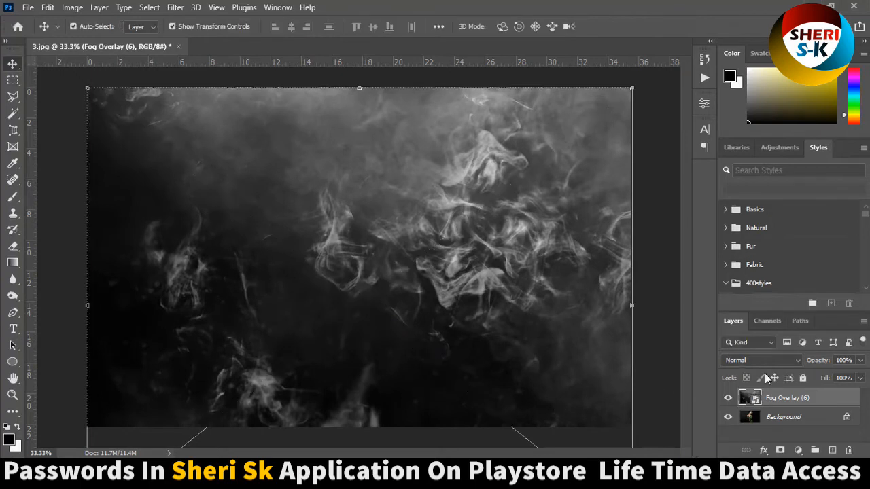
pyautogui.click(760, 360)
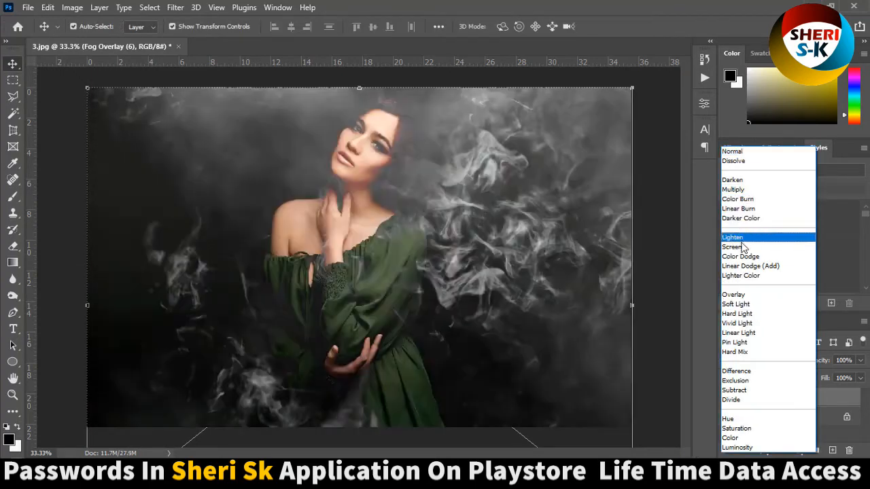
pyautogui.click(733, 247)
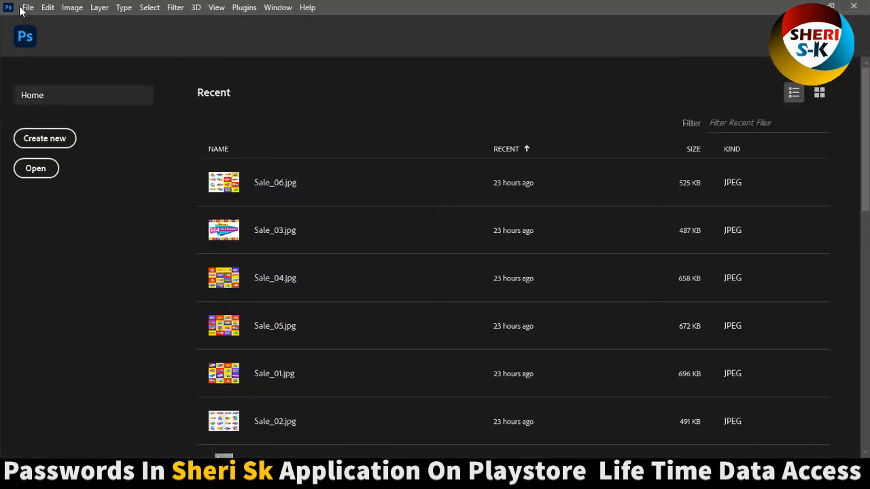
# Open portrait 4.jpg in a maximised window and set the fog layer to Screen.
pyautogui.click(35, 168)
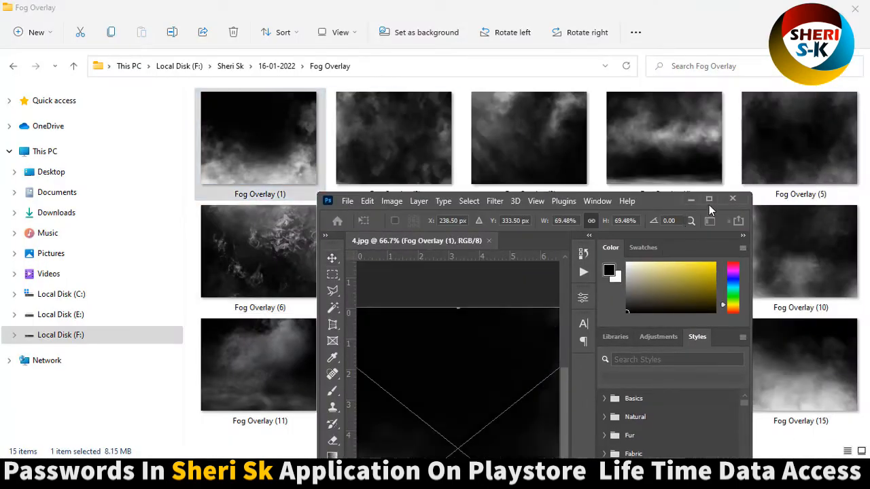
pyautogui.click(709, 199)
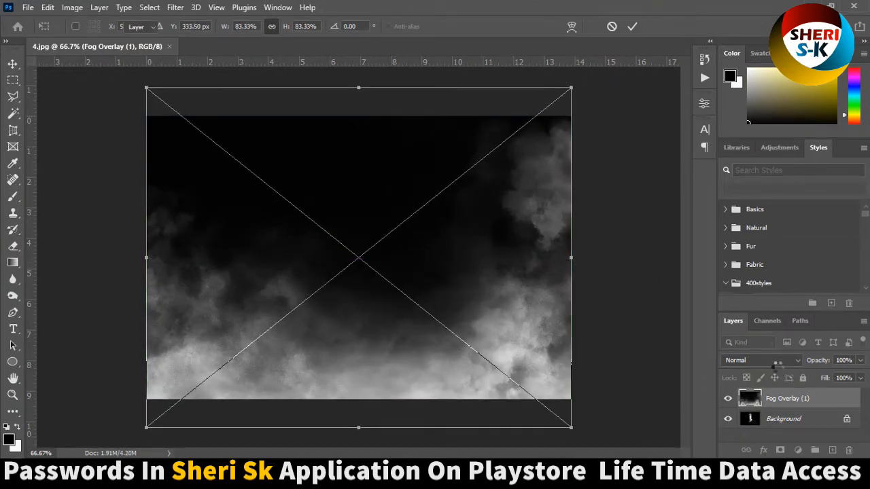
pyautogui.click(758, 360)
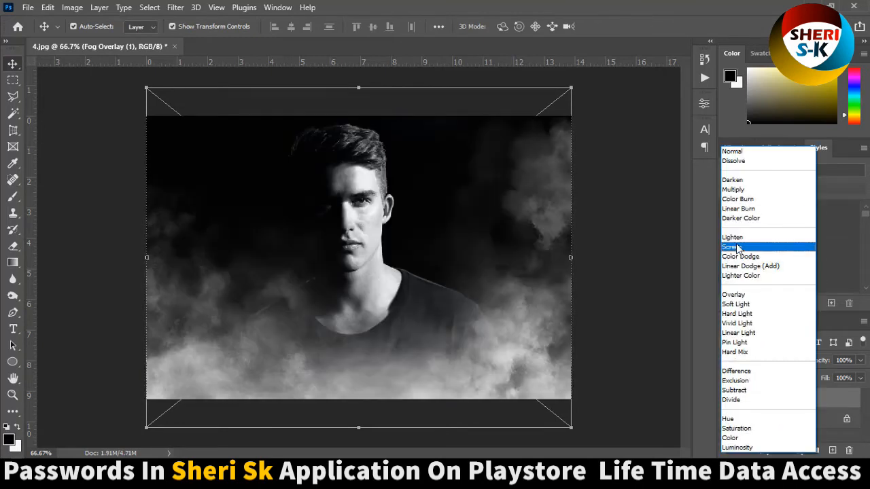
pyautogui.click(735, 246)
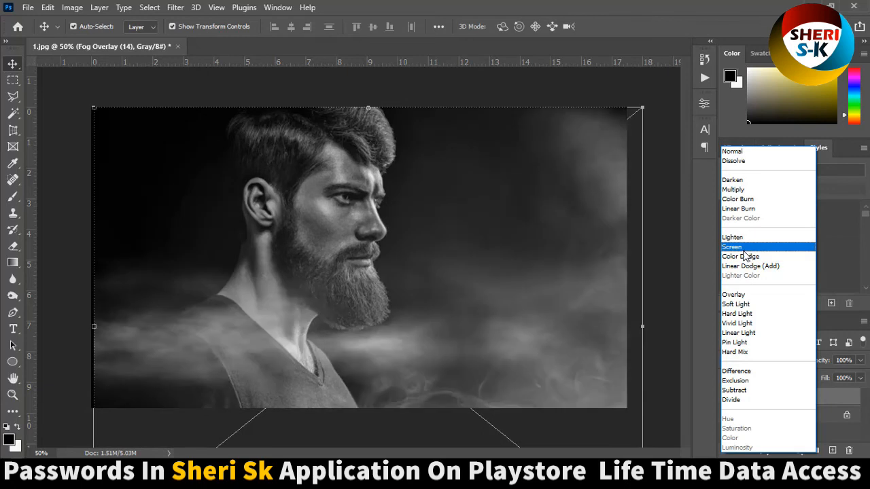
# Choose Screen as Fog Overlay (14)'s blend mode over portrait 1.
pyautogui.click(732, 247)
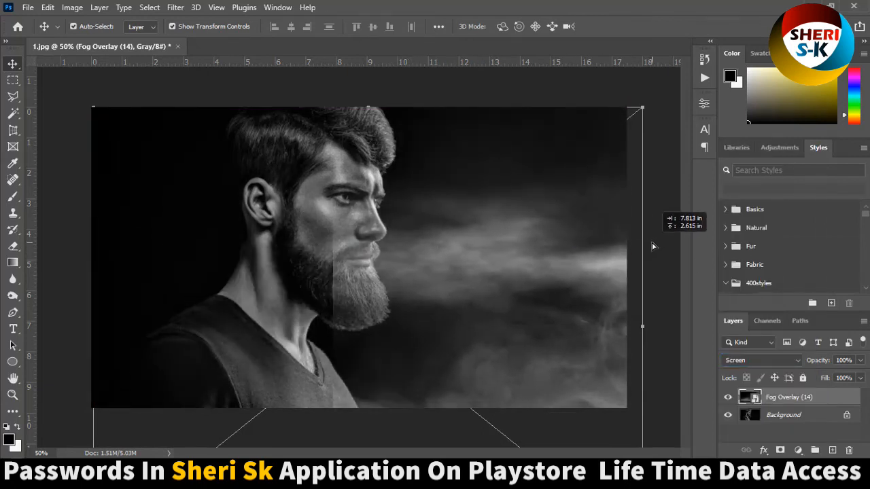